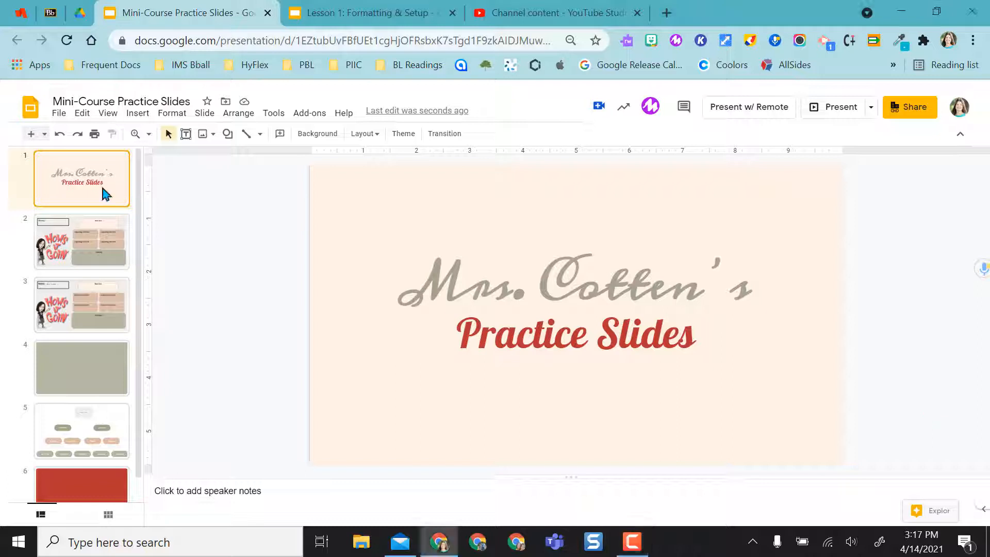
Step: Look through the earlier slides in the filmstrip, ending on the blank title-and-body slide 4
click(82, 241)
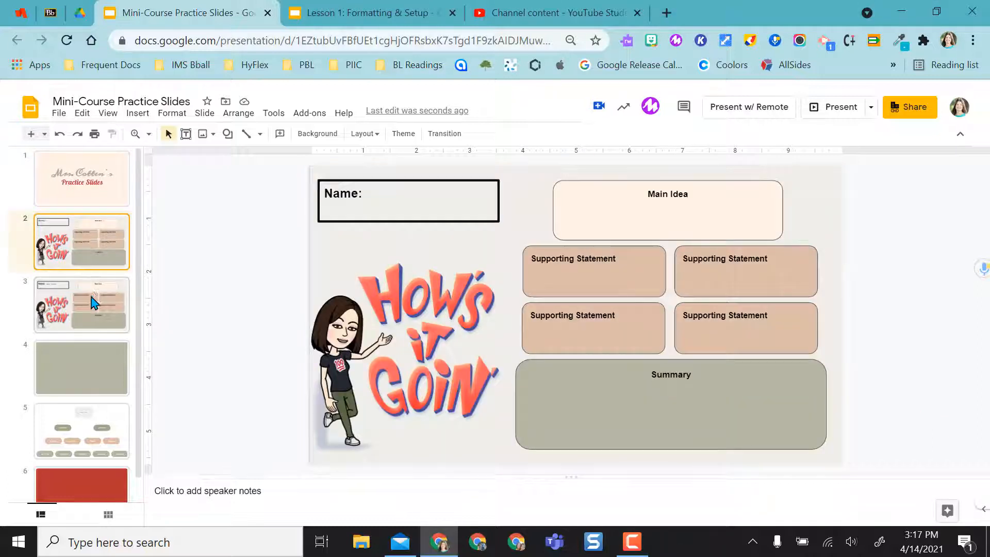
click(81, 368)
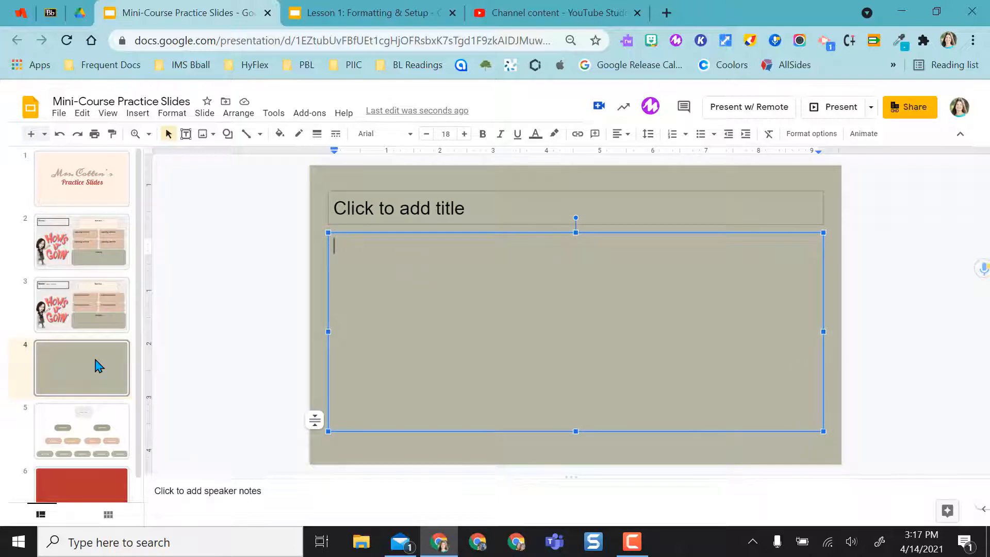
Step: Apply the Caption layout to slide 4 and set its caption to 'Add my caption here'
right_click(81, 367)
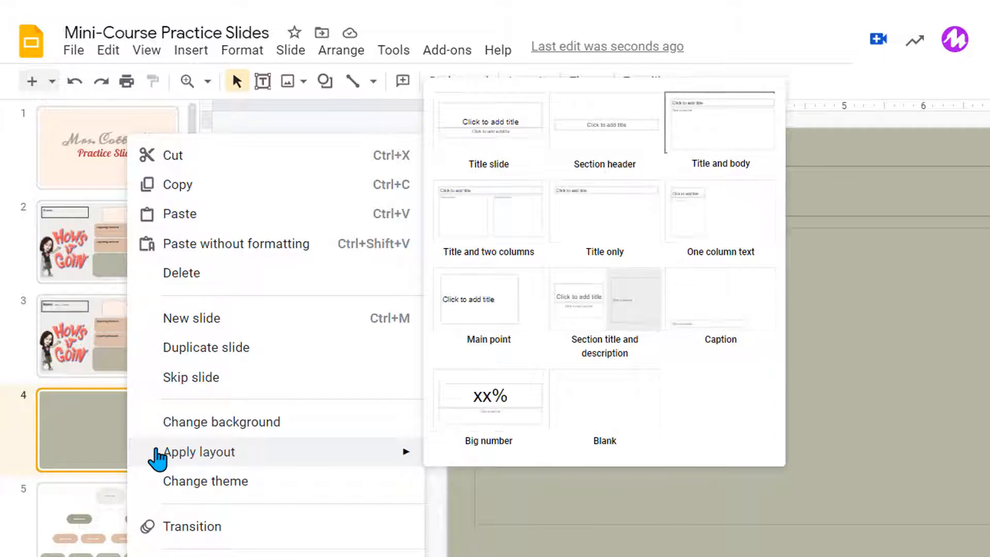
mouse_move(199, 459)
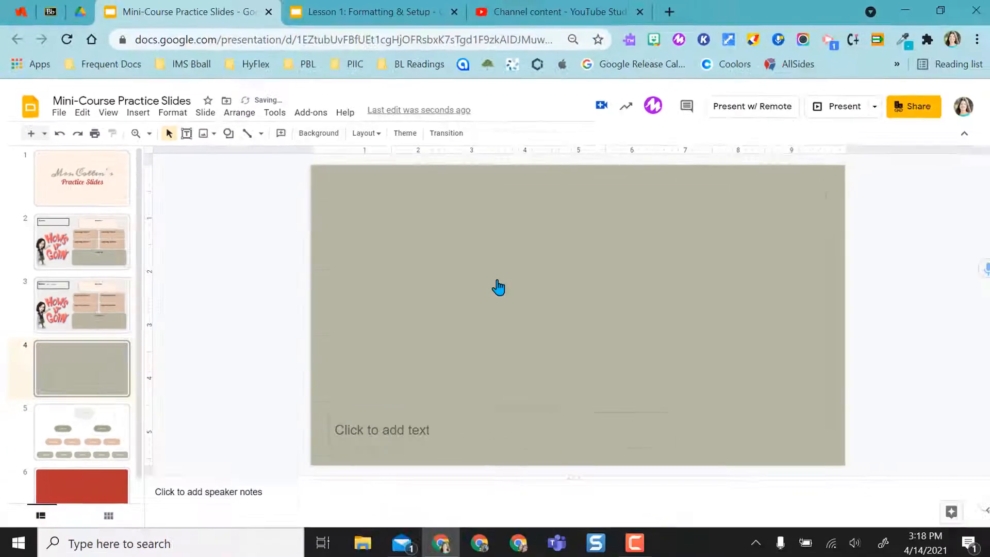
click(381, 430)
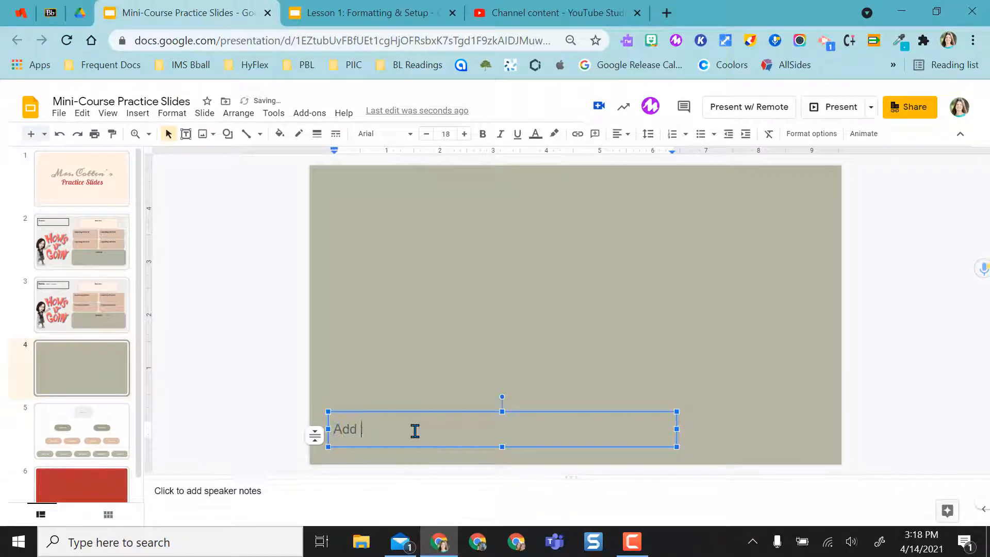
text(my caption here)
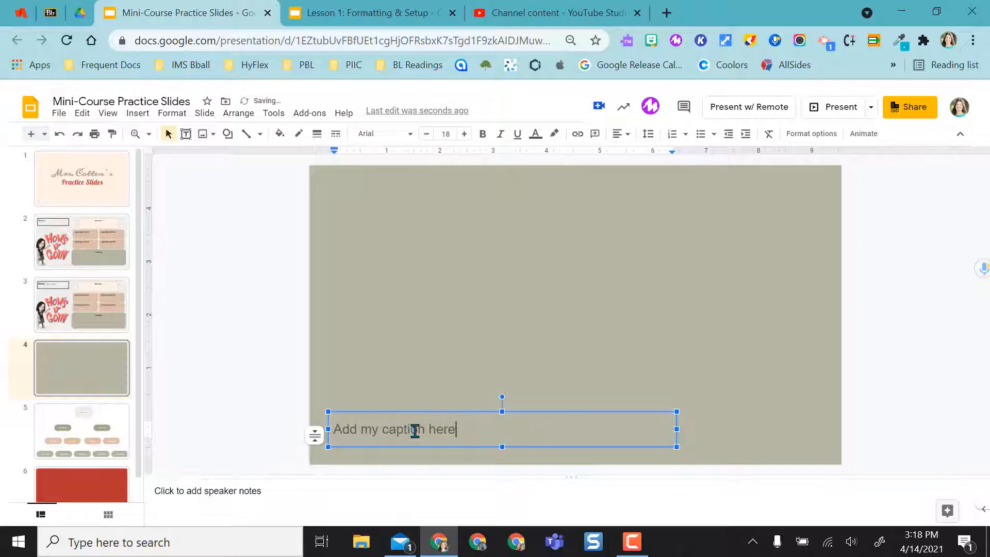
click(551, 291)
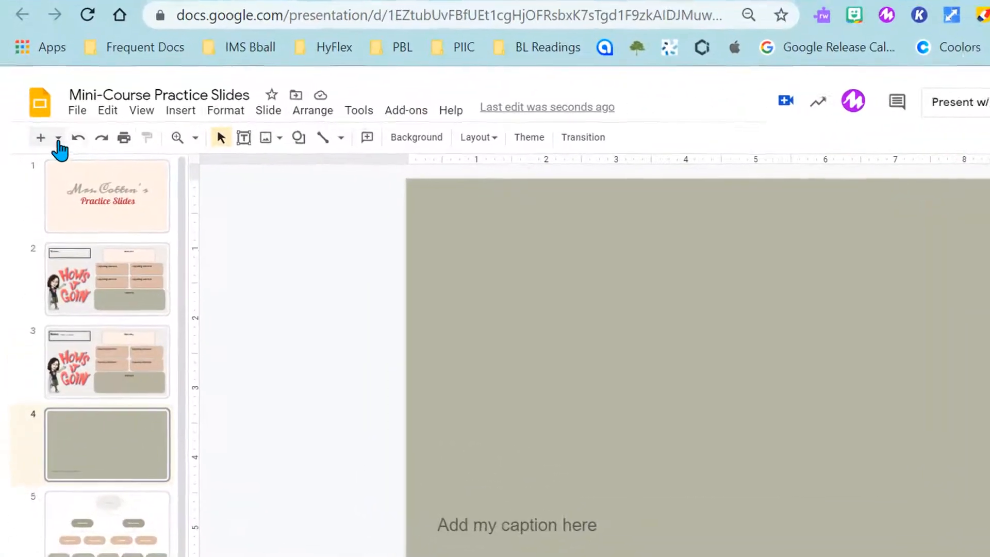
Step: Add a section slide titled 'Chapter 2' after slide 4, then return to the title slide
click(58, 138)
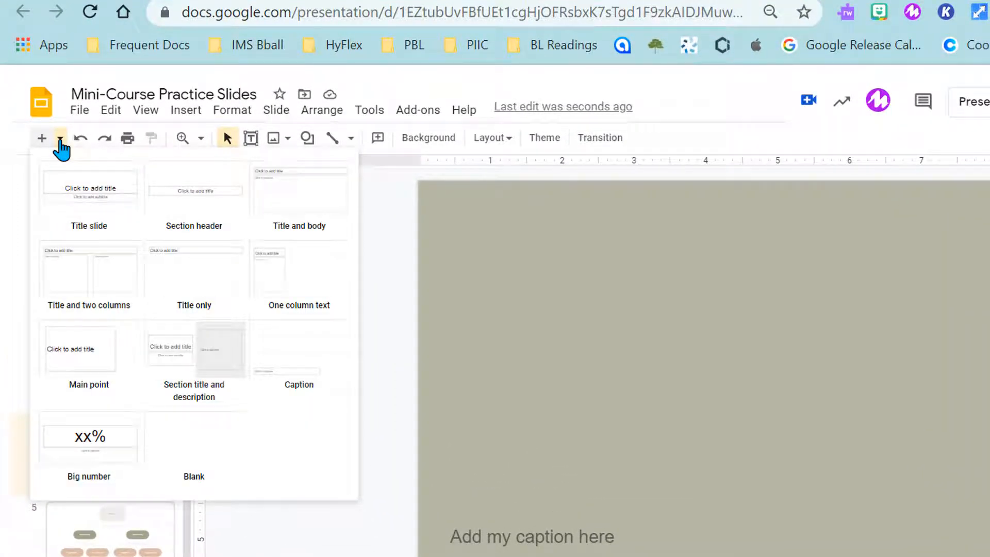
mouse_move(81, 157)
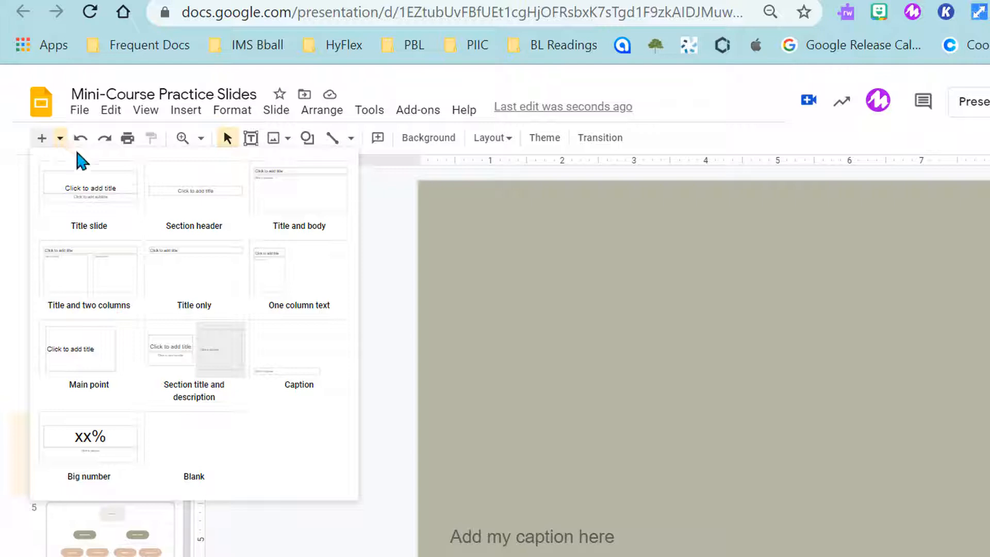
mouse_move(88, 186)
text(Chapter 2)
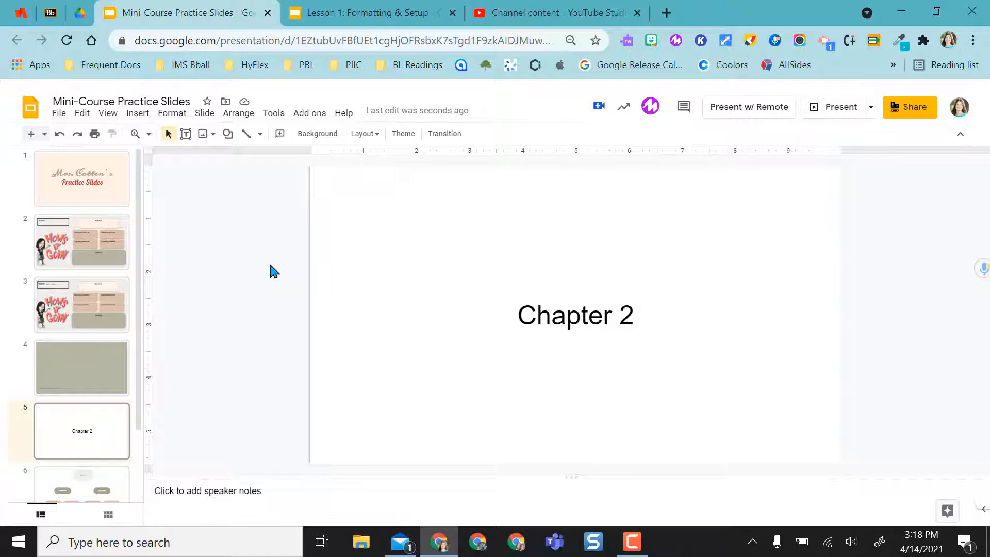
click(82, 179)
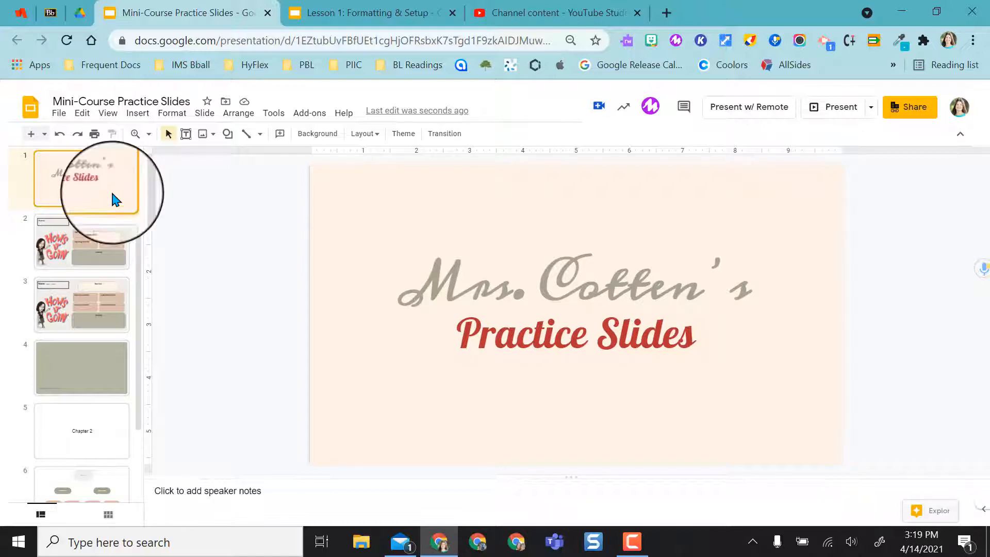
Step: Turn slide numbers on for all slides and check them on the following slides
click(137, 113)
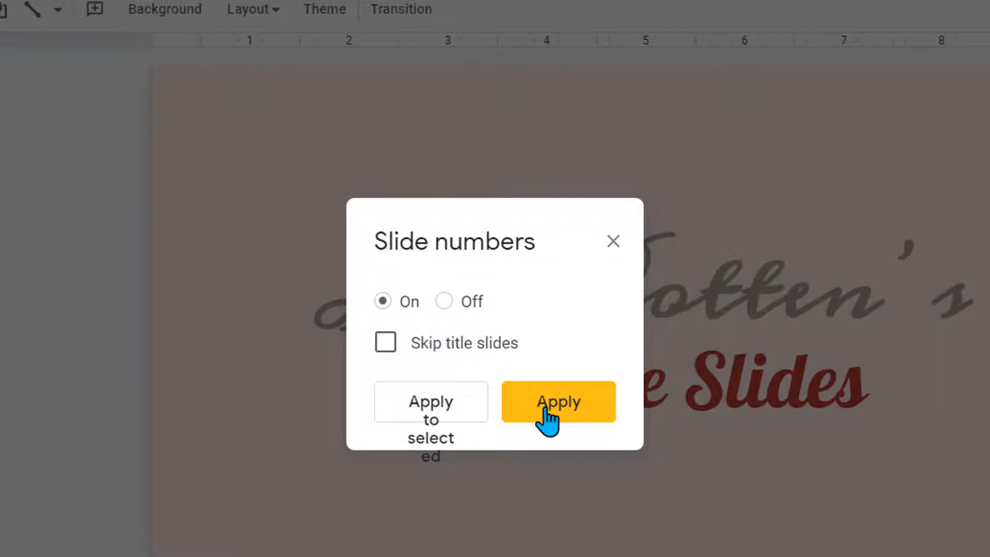
click(557, 402)
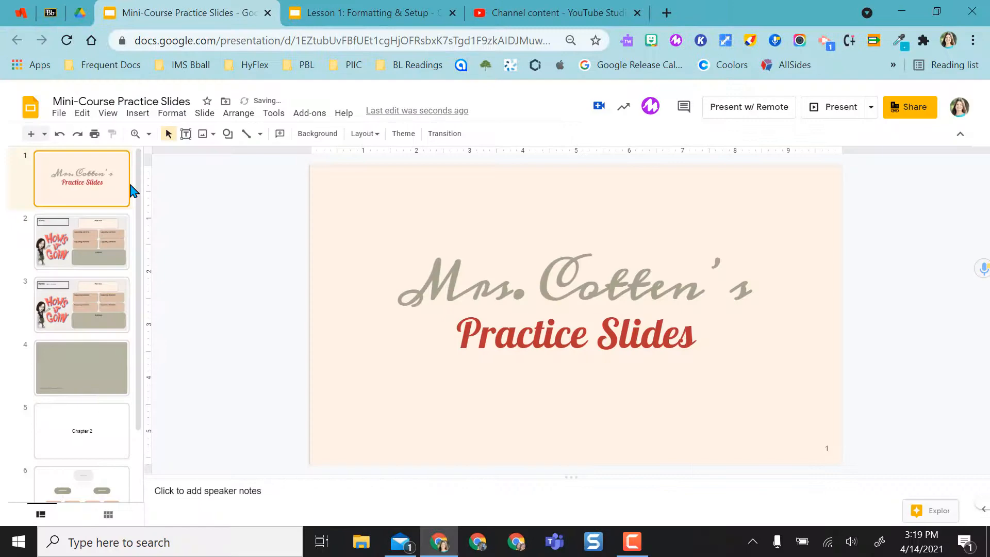
click(82, 242)
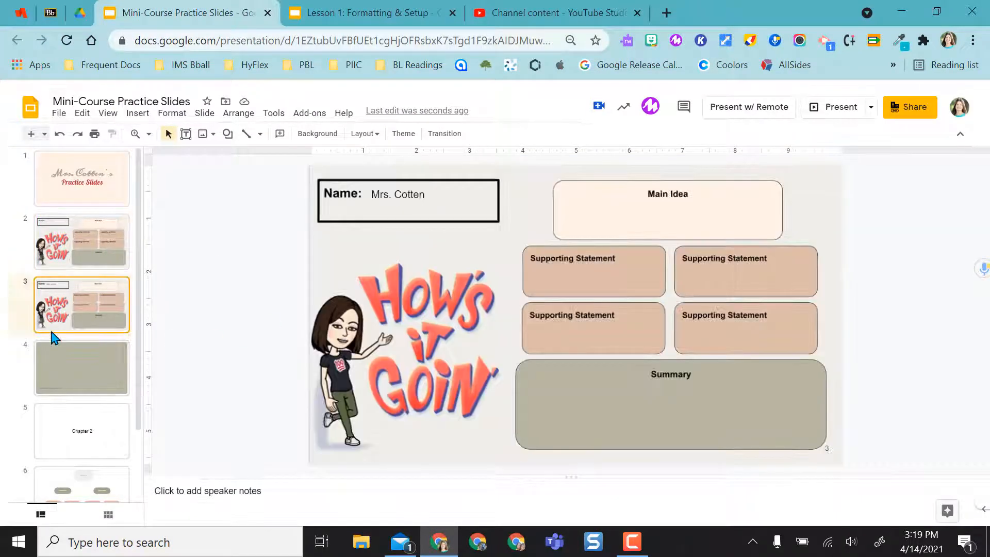
mouse_move(96, 327)
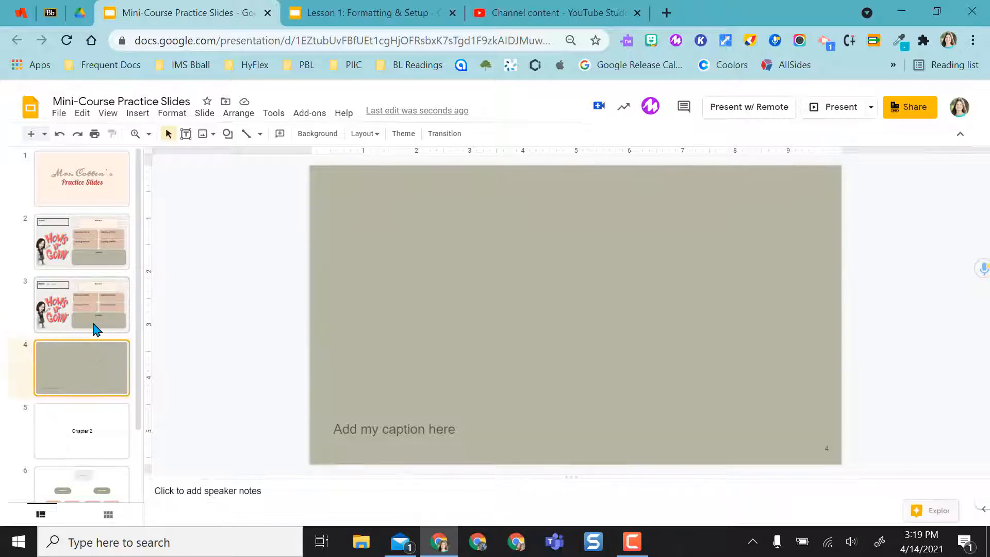
Step: Insert a blank slide after slide 3 and give the Chapter 2 slide the Title slide layout
click(44, 134)
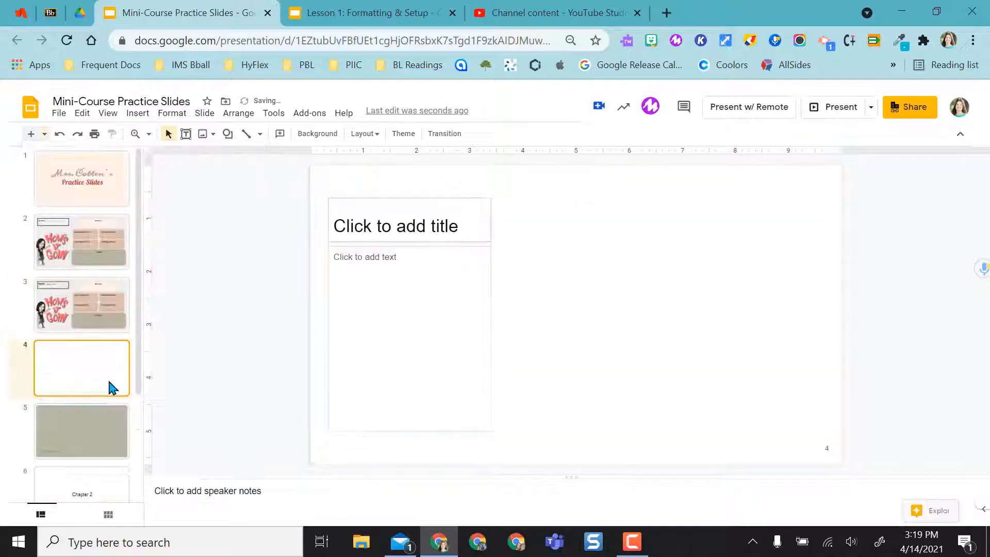
click(81, 431)
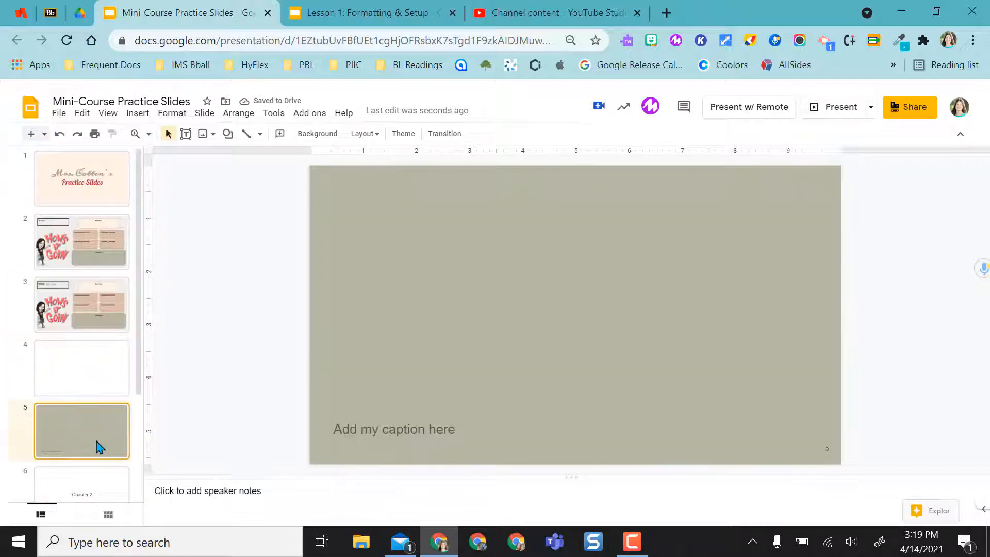
mouse_move(98, 381)
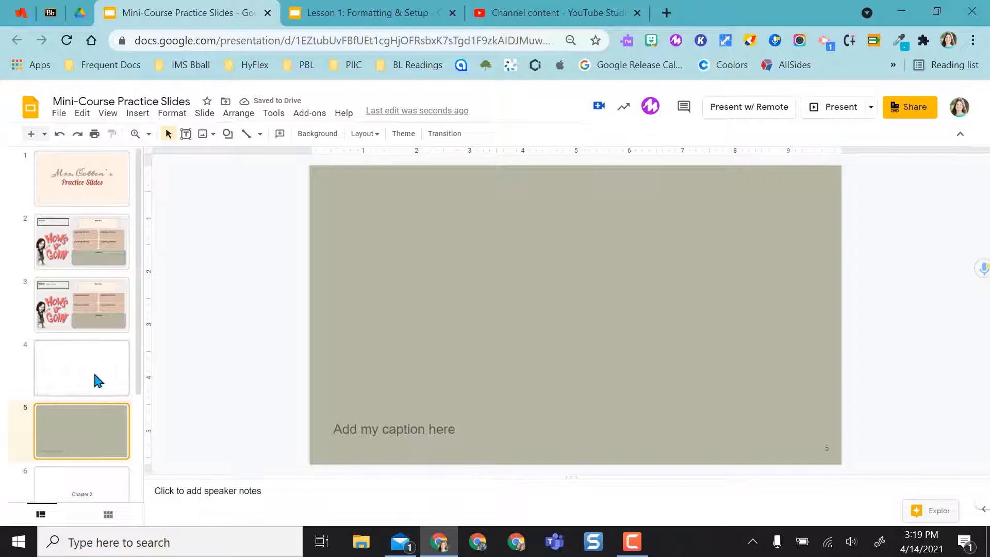
right_click(81, 344)
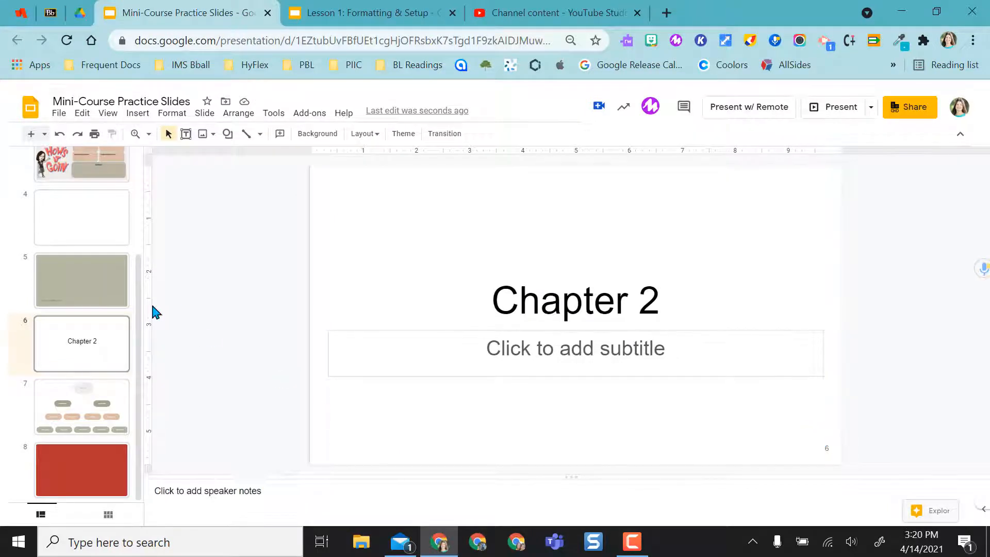
Step: Set slide numbering to skip title slides and apply it to the whole deck
click(137, 112)
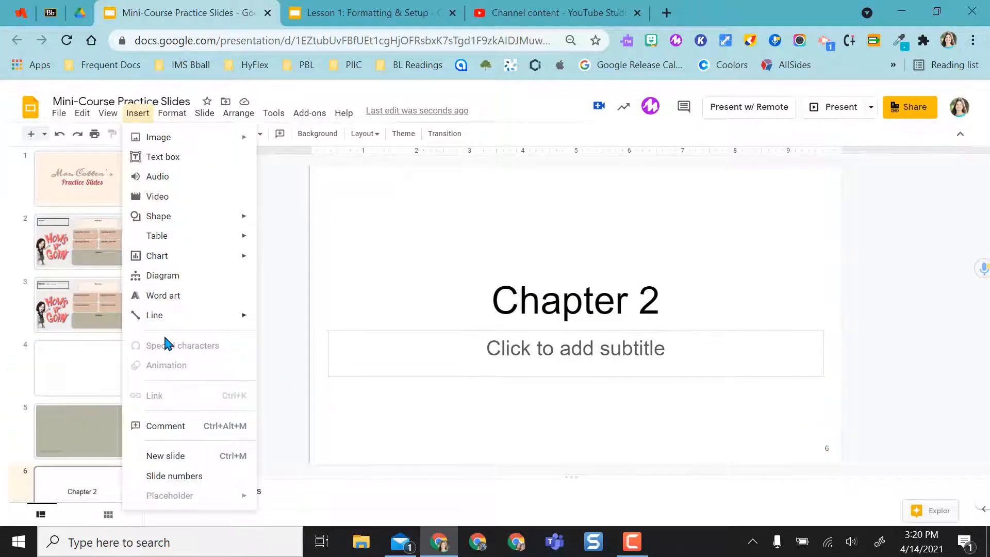
click(174, 475)
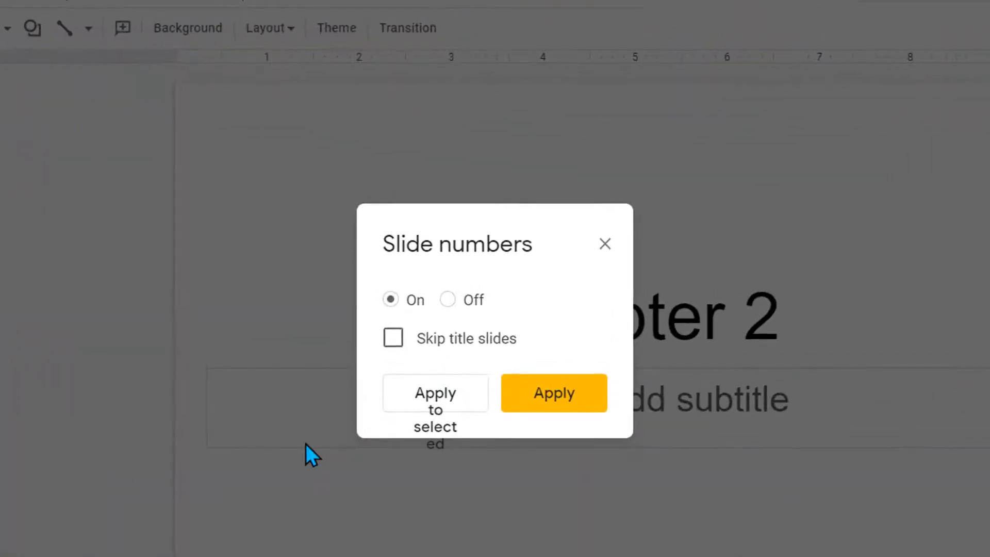
click(393, 337)
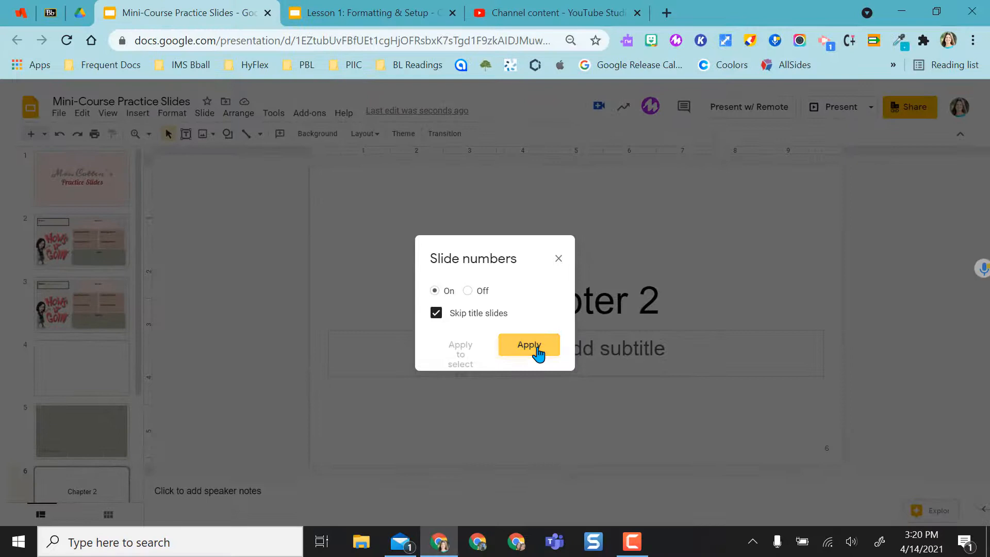
click(528, 344)
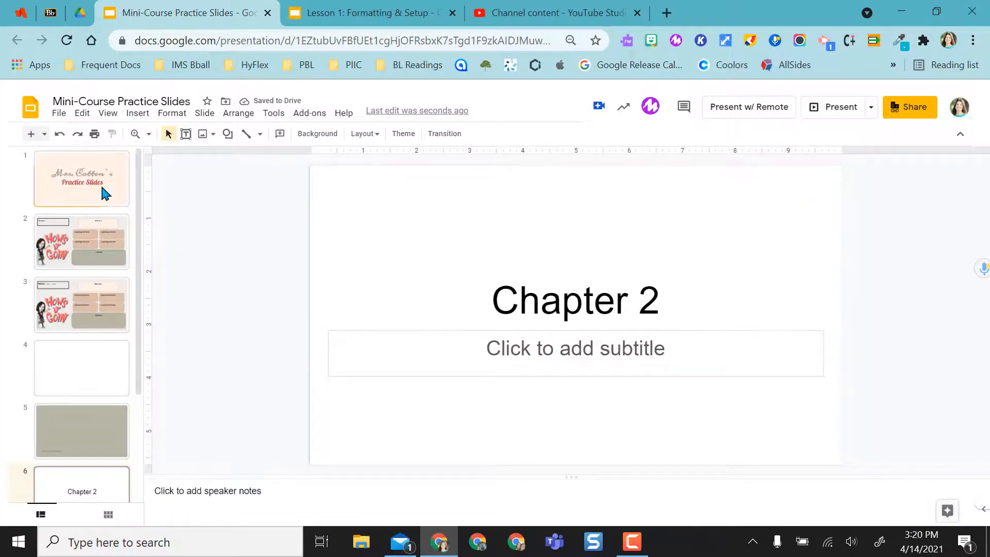
Step: Check numbering on the title, Chapter 2 and diagram slides, ending on red slide 8
click(81, 178)
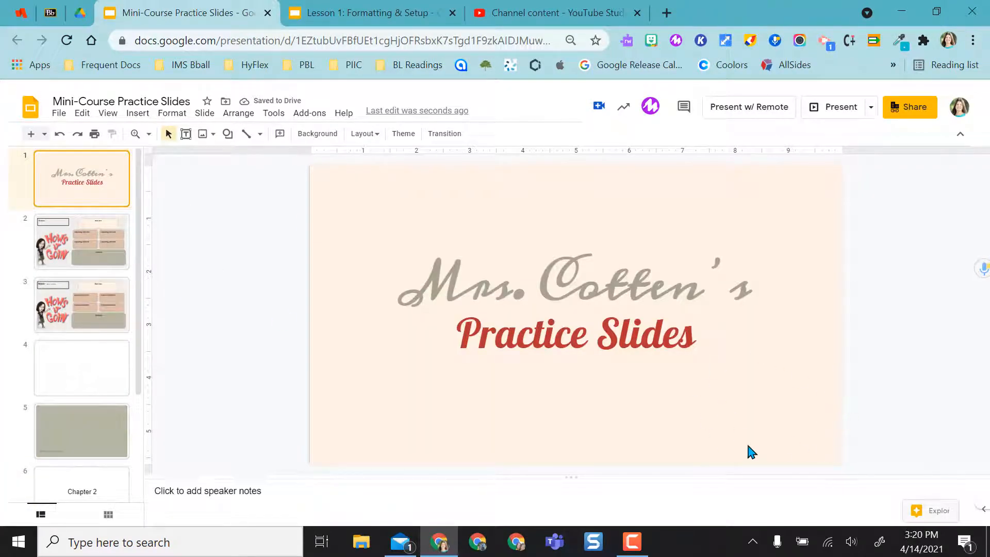
click(82, 241)
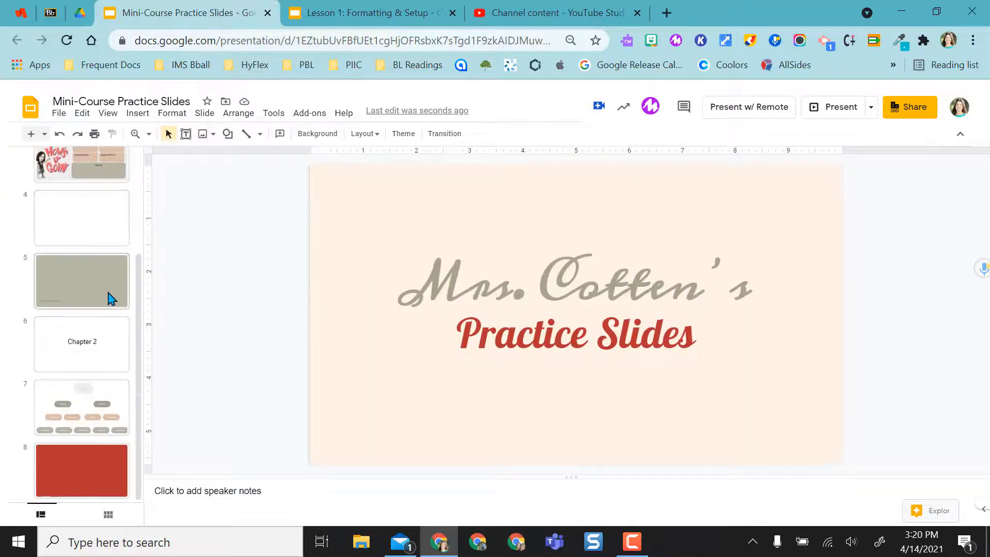
click(82, 344)
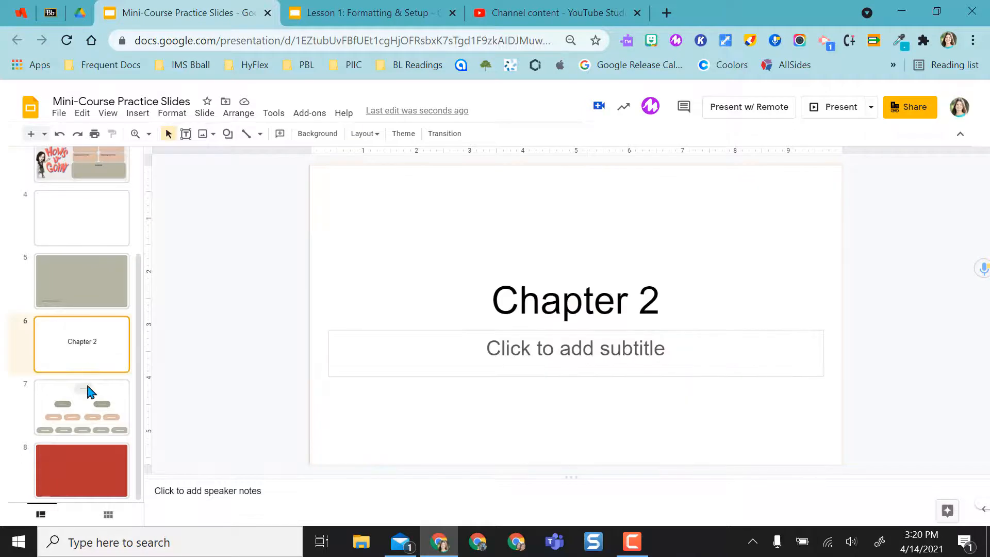
click(82, 407)
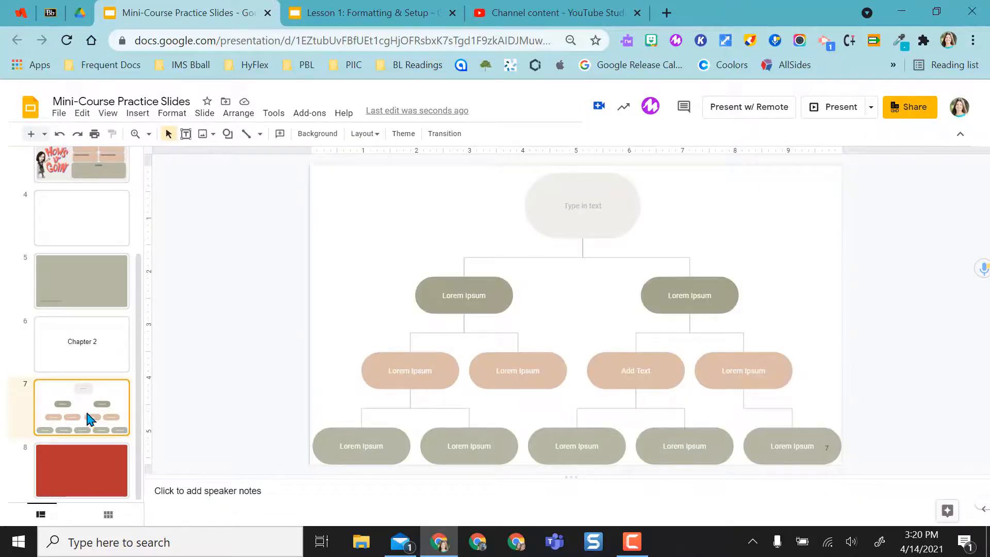
click(82, 470)
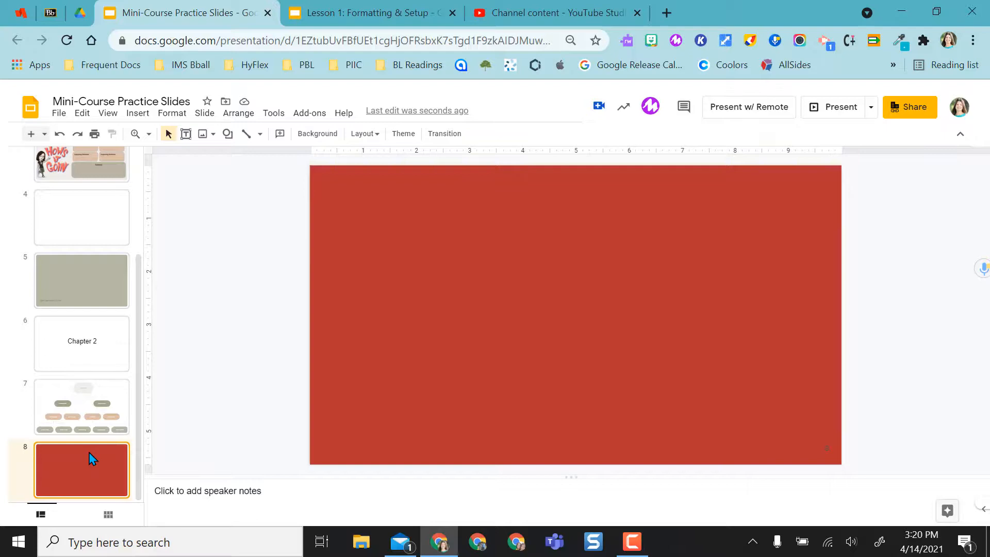